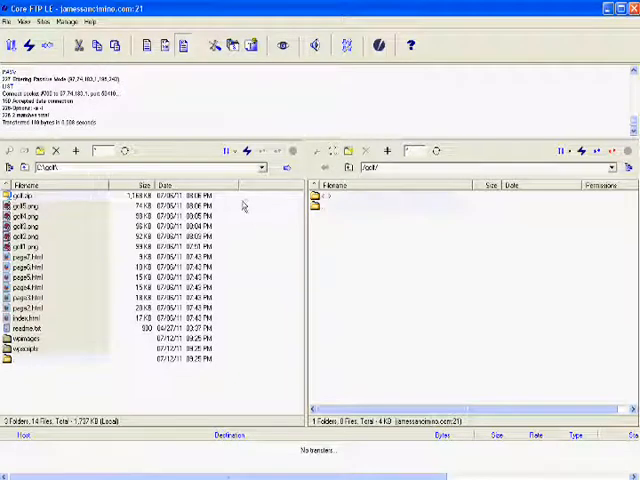
pyautogui.moveTo(473, 279)
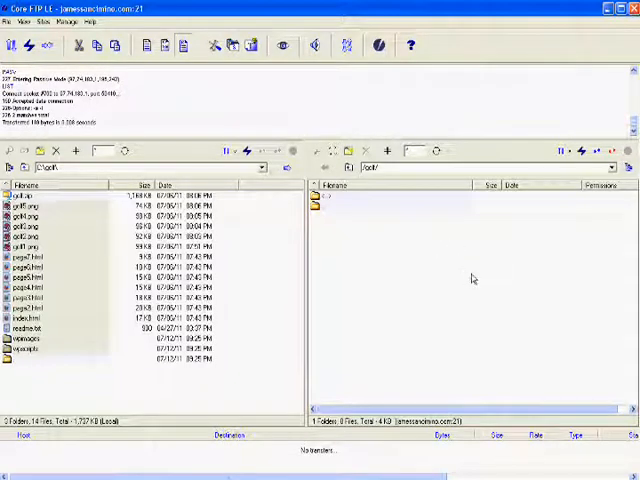